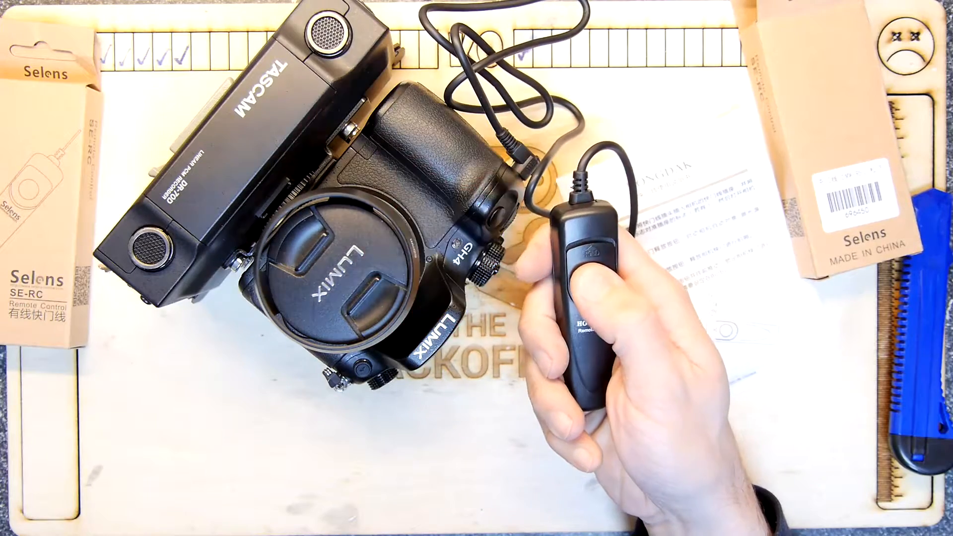
click(574, 243)
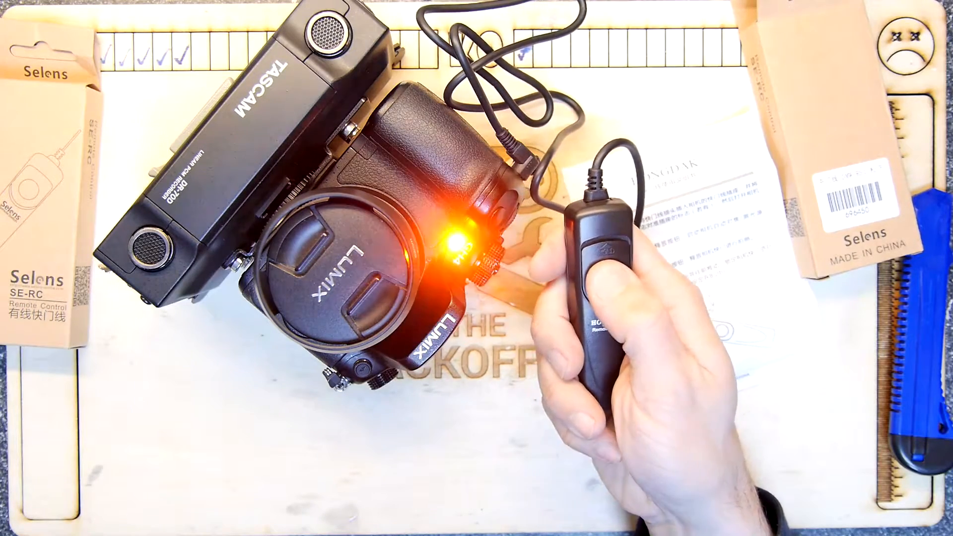